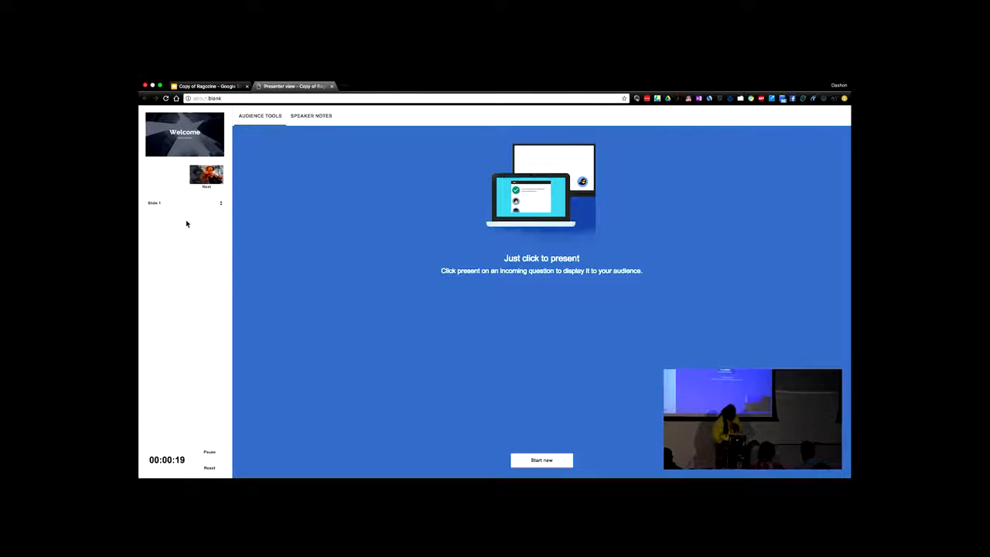
Switch from the imposter-syndrome slideshow to Finder, showing the macOS desktop.
{"action": "left_click", "coordinate": [209, 86]}
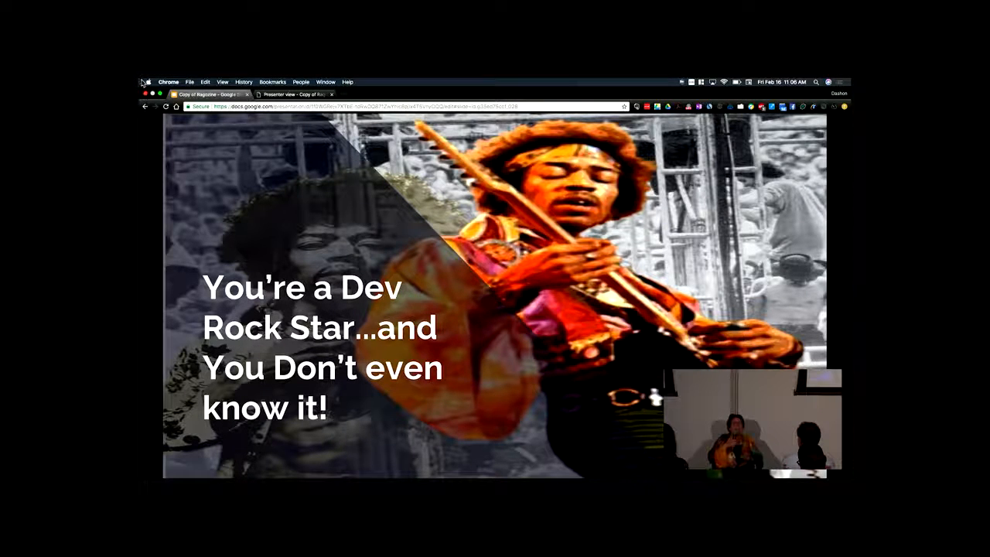
{"action": "left_click", "coordinate": [147, 82]}
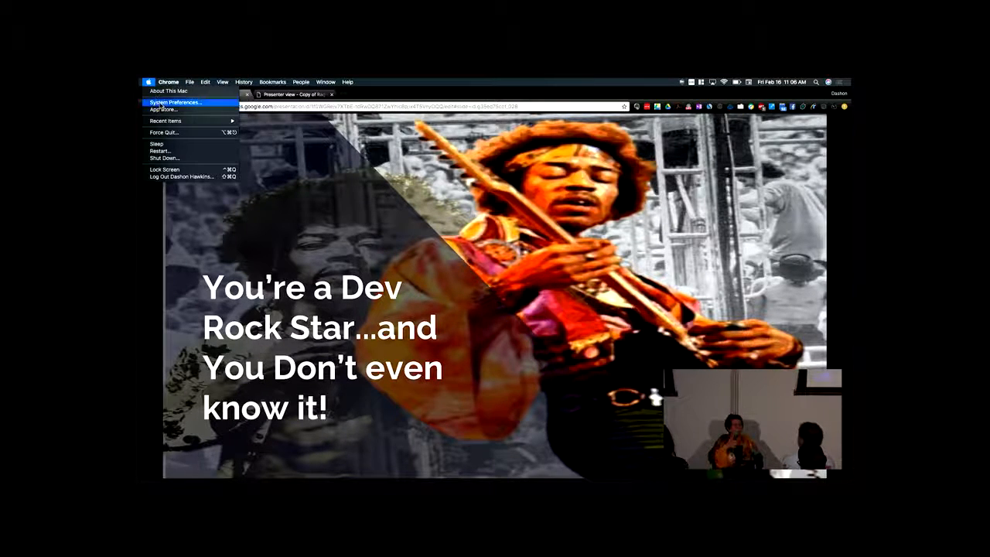
{"action": "left_click", "coordinate": [177, 102]}
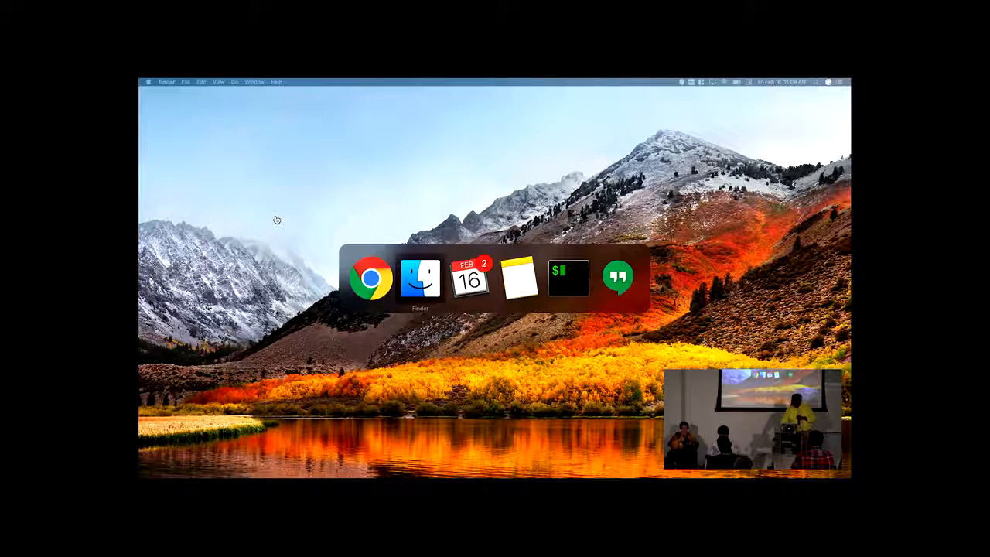
{"action": "left_click", "coordinate": [518, 277]}
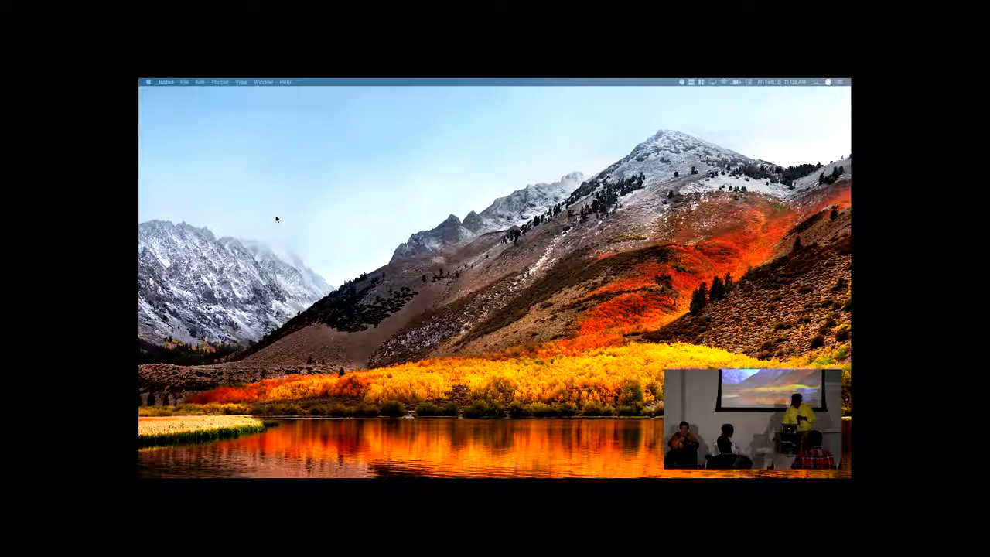